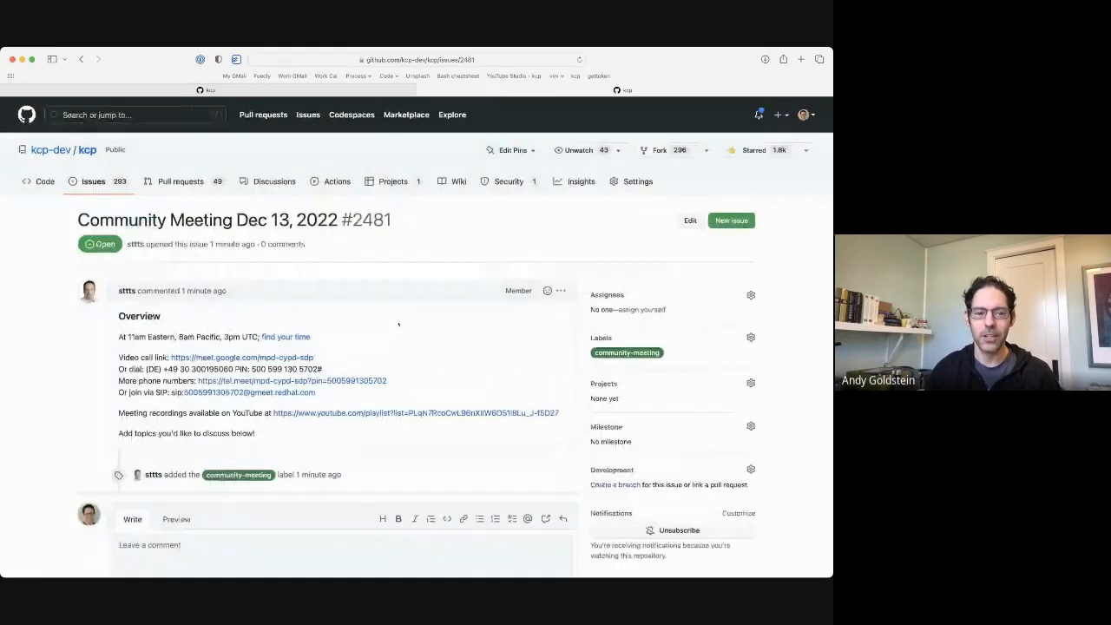
Scroll through the Community Meeting issue before heading back to the kcp issue list
scroll("down", 3)
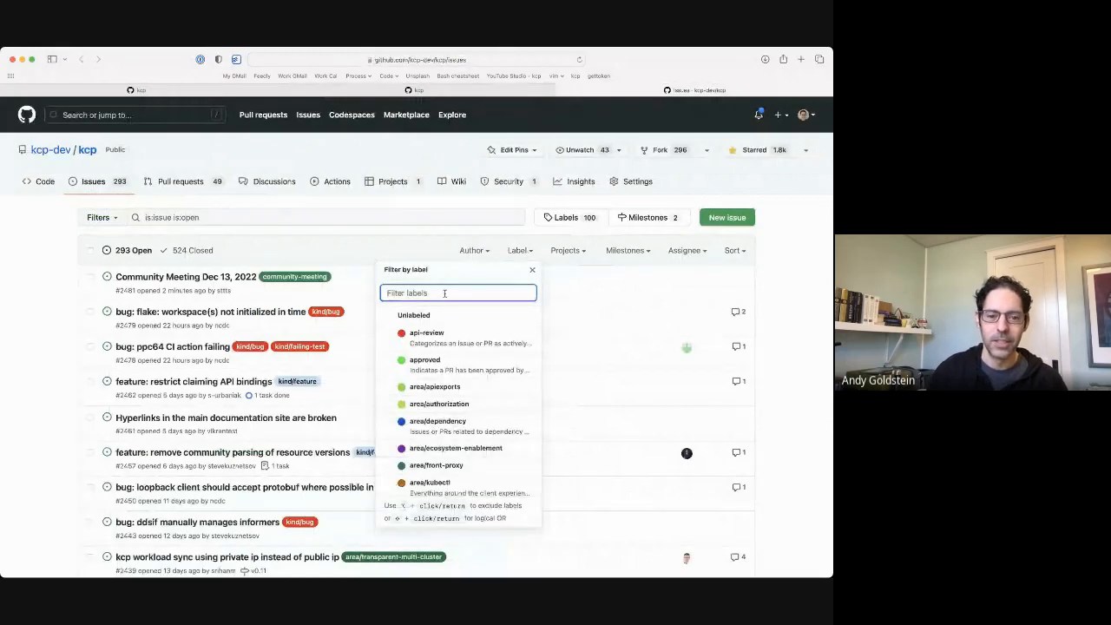
Filter the kcp open issues by the kind/flake label, showing 12 flaky-test issues
type("flake")
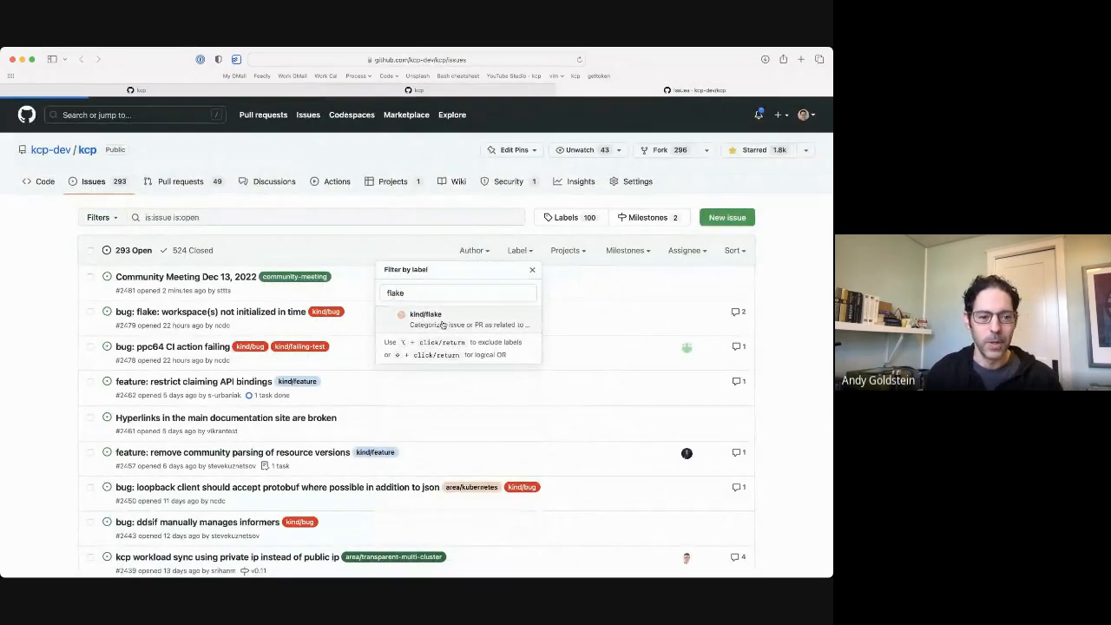
left_click(425, 314)
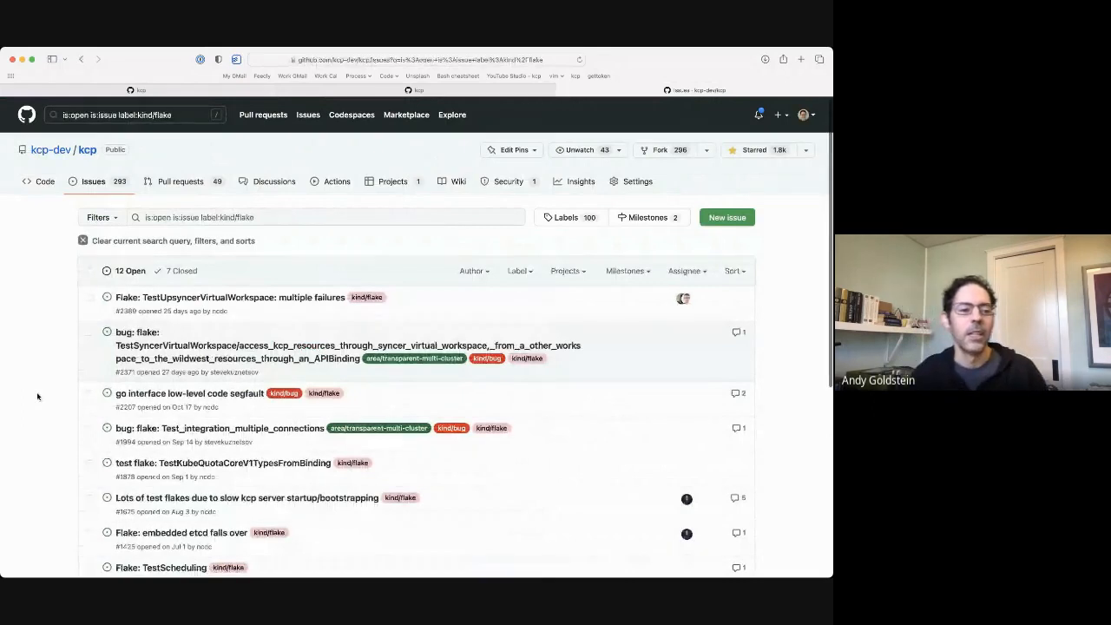
scroll("down", 3)
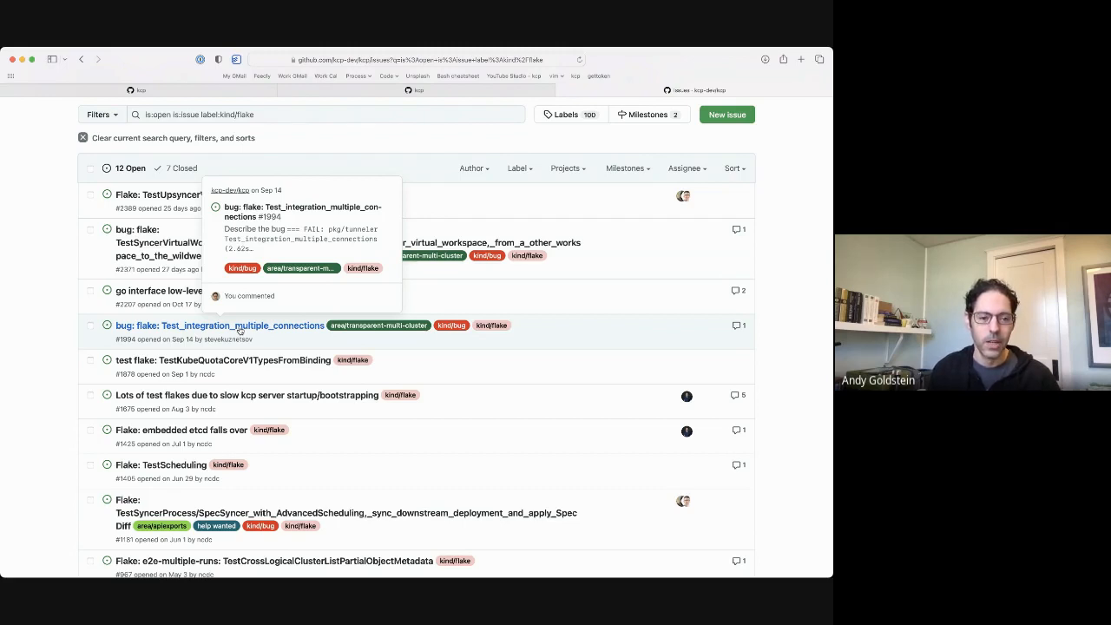
mouse_move(69, 327)
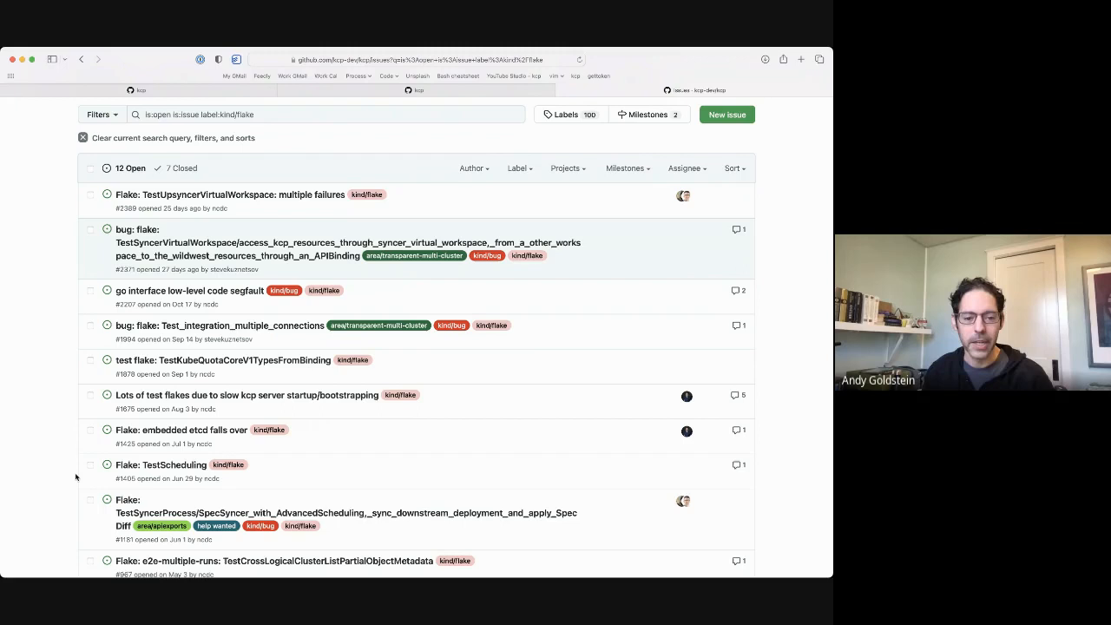
Label issue #2479 'workspace(s) not initialized in time' as kind/flake and add an assignee
scroll("down", 3)
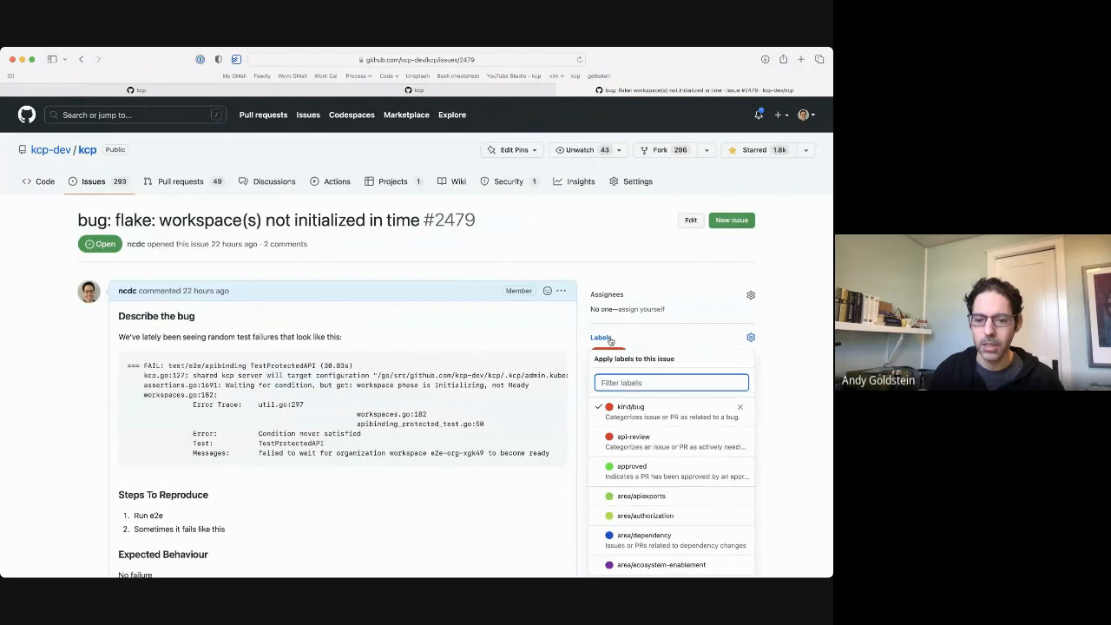
type("flak")
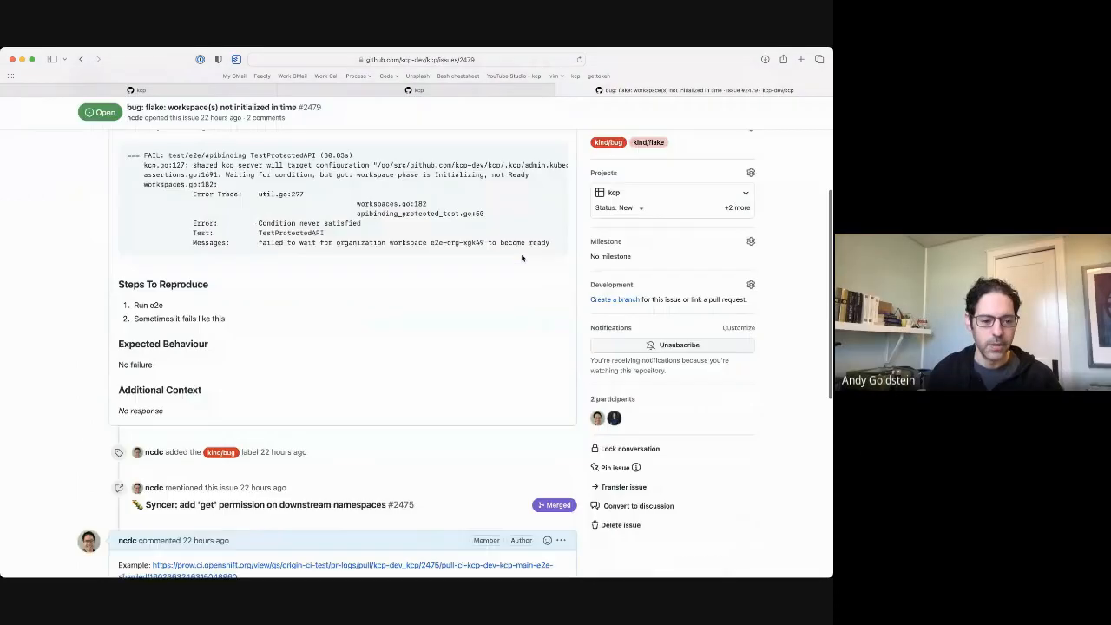
scroll("down", 3)
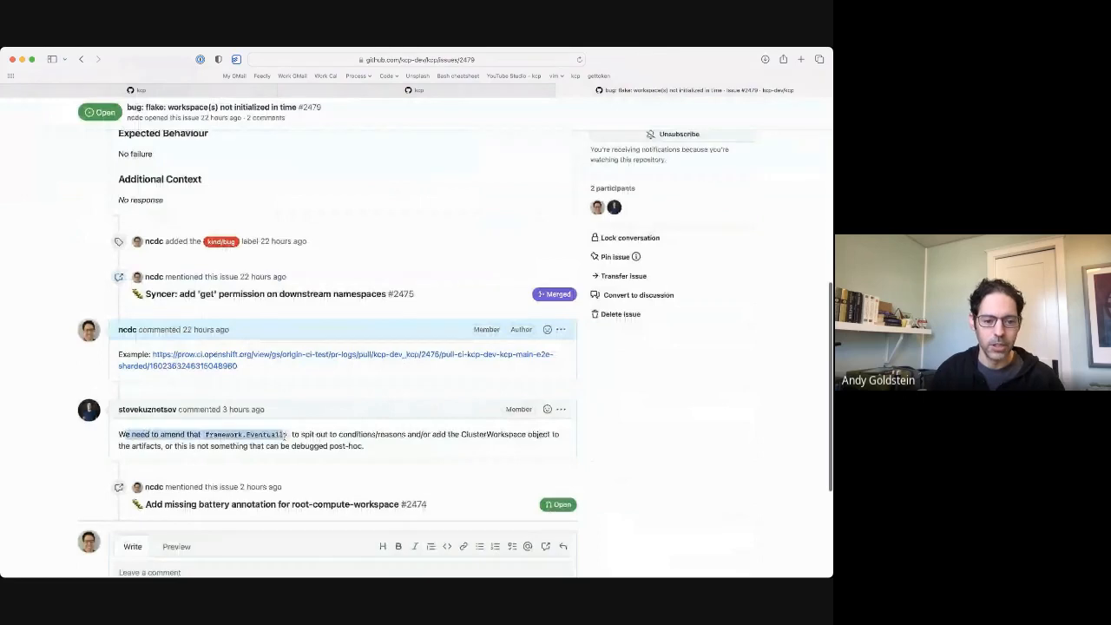
left_click_drag(118, 433, 365, 446)
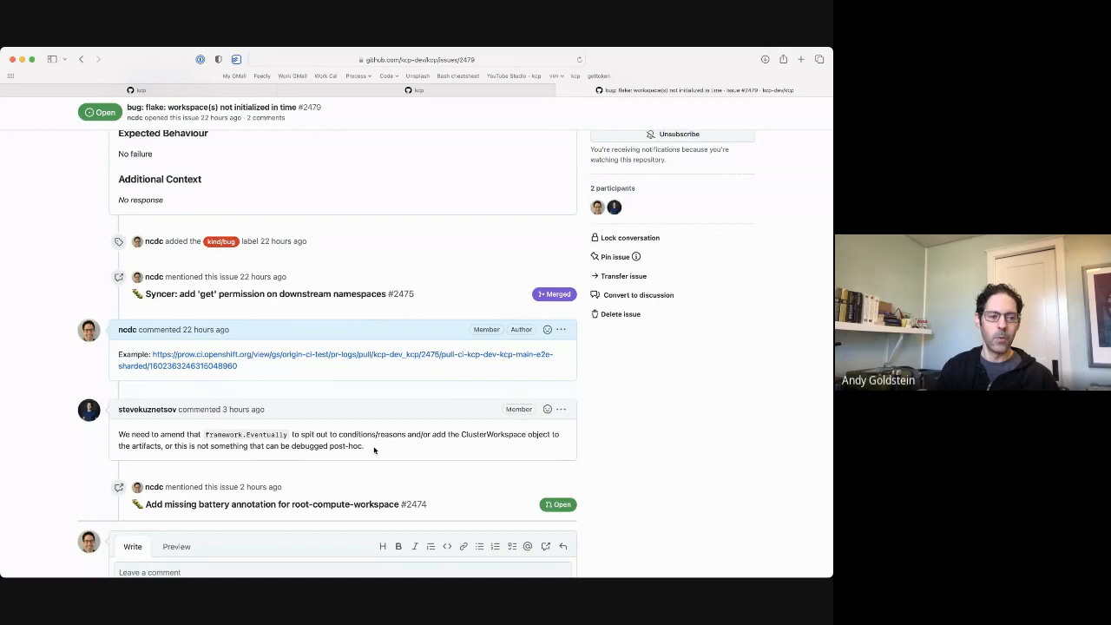
left_click_drag(182, 444, 364, 445)
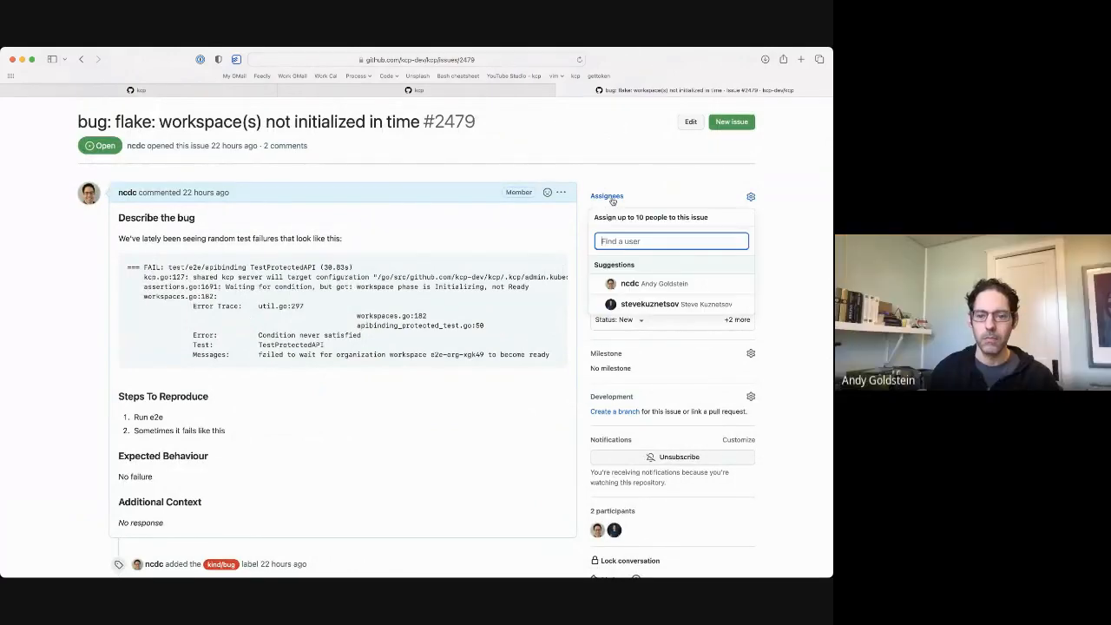
type("s-")
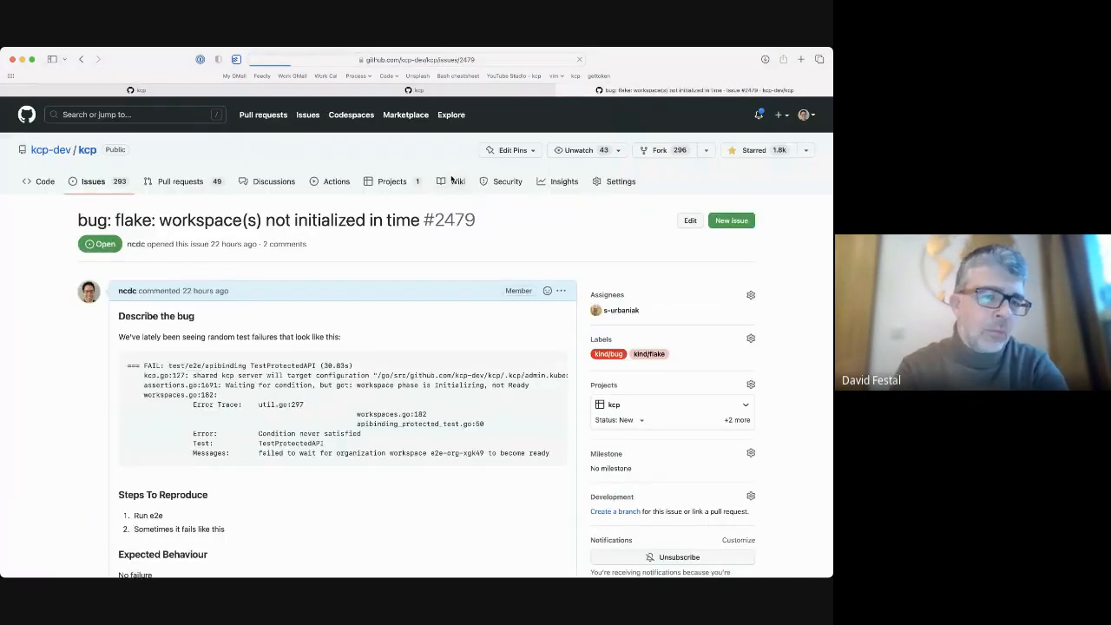
Return to the issue list filtered by kind/flake, now showing 13 open issues
left_click(92, 183)
type("flake")
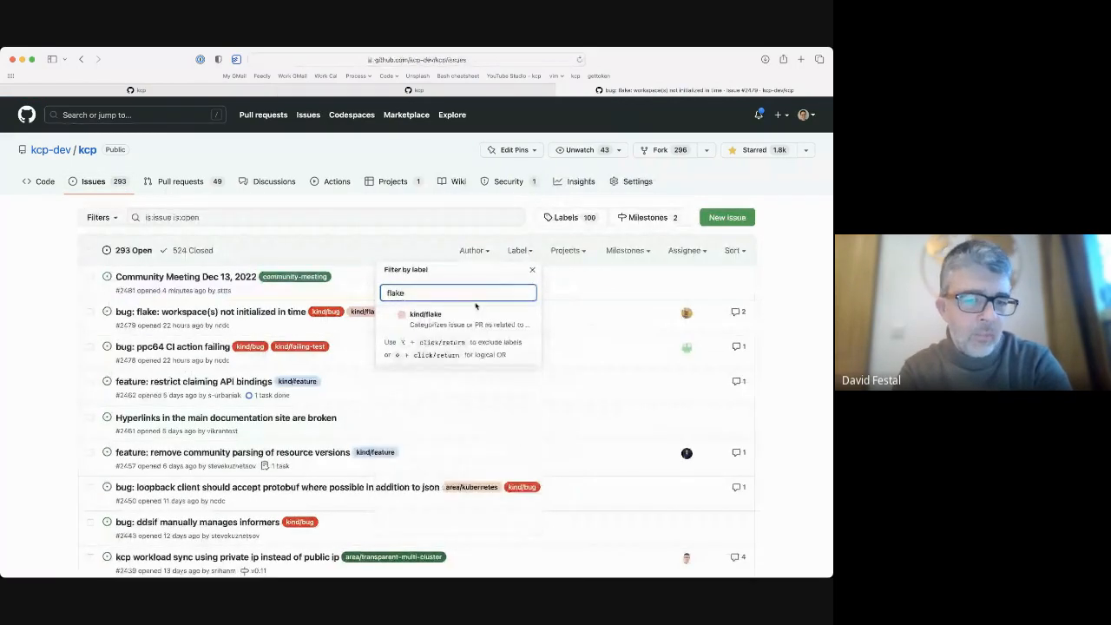
left_click(426, 314)
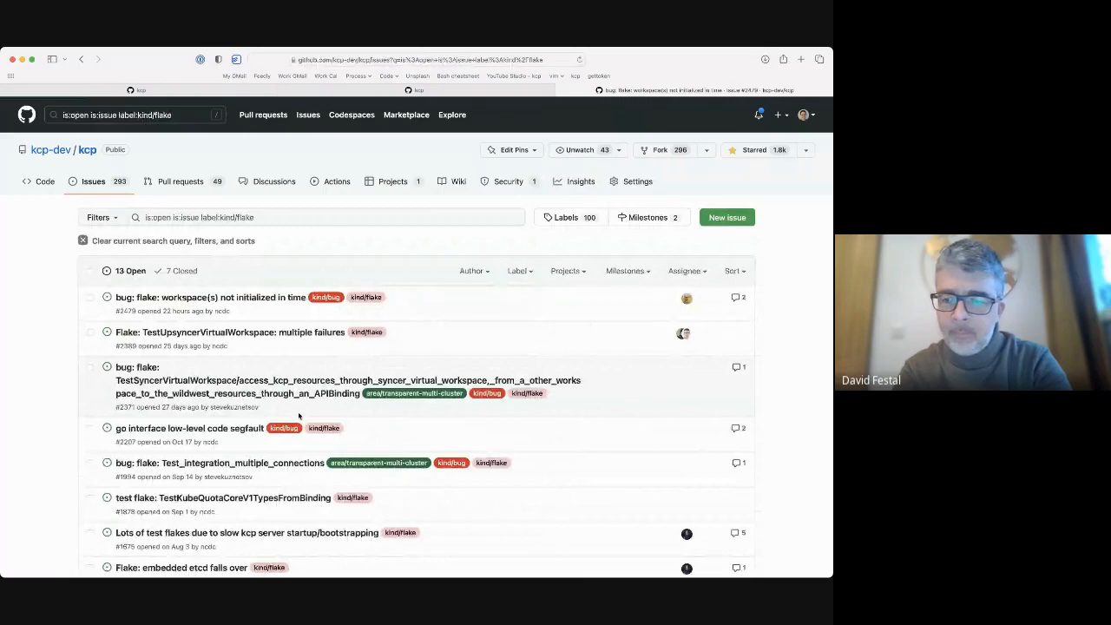
scroll("down", 3)
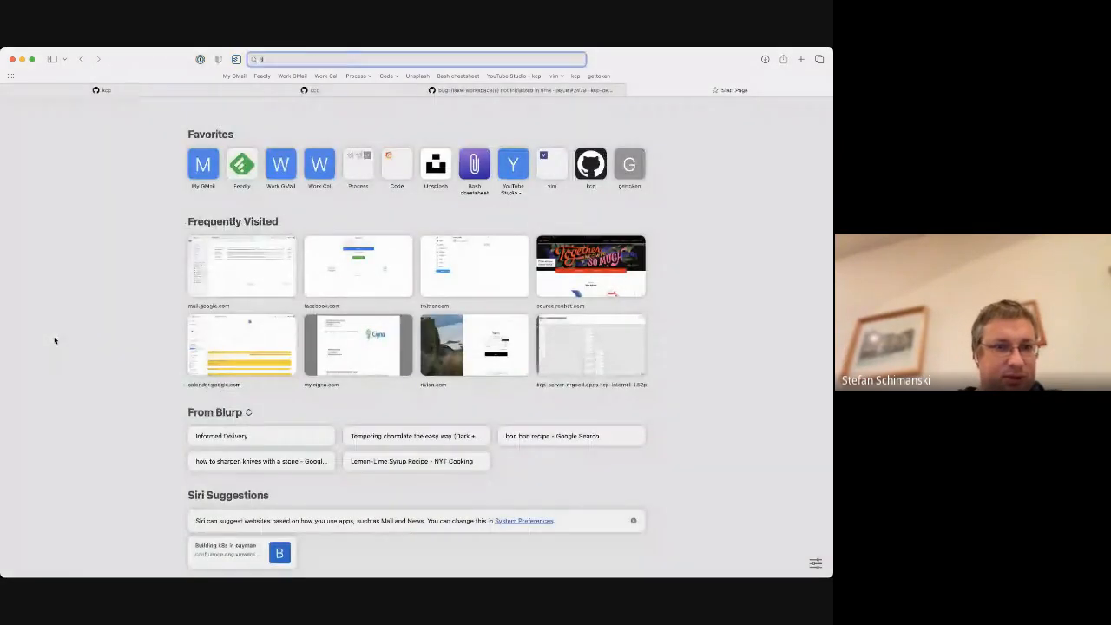
Visit docs.kcp.io, which returns Not found, then switch back to the GitHub issues tab
type("docs.kcp.io/kcp/release-0.9")
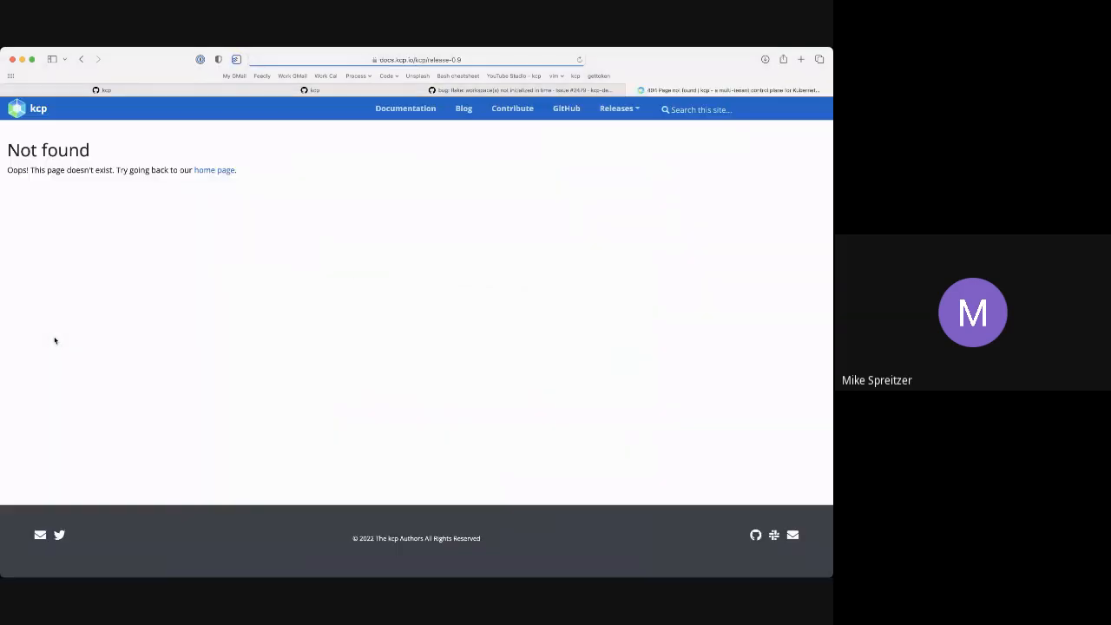
left_click(416, 59)
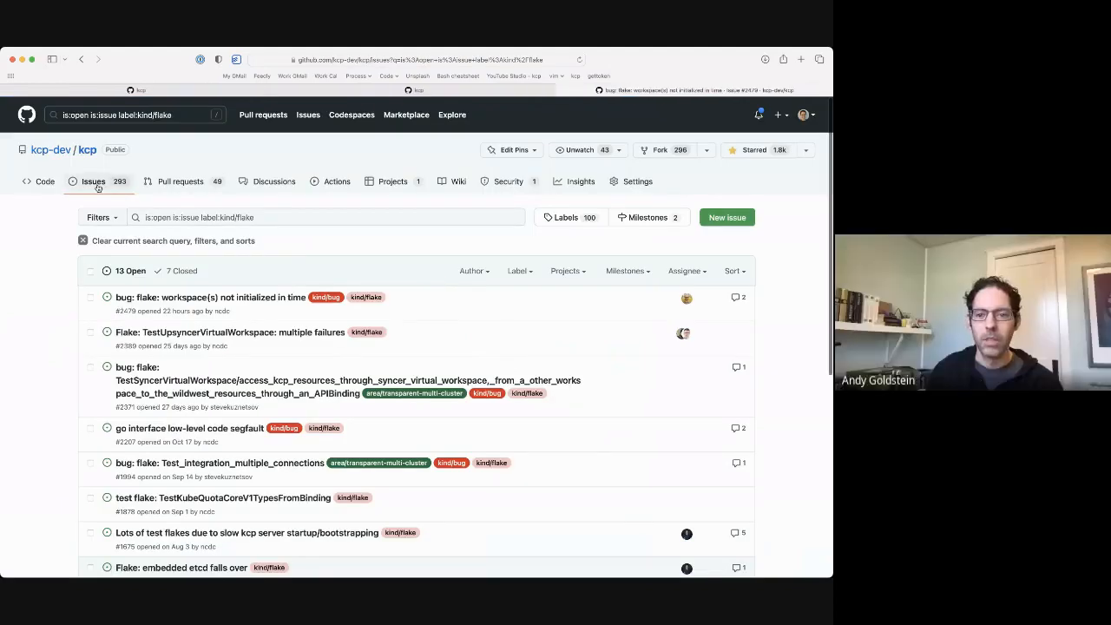
Start a Feature Request issue titled 'update website to include documentation for previous re...'
left_click(725, 217)
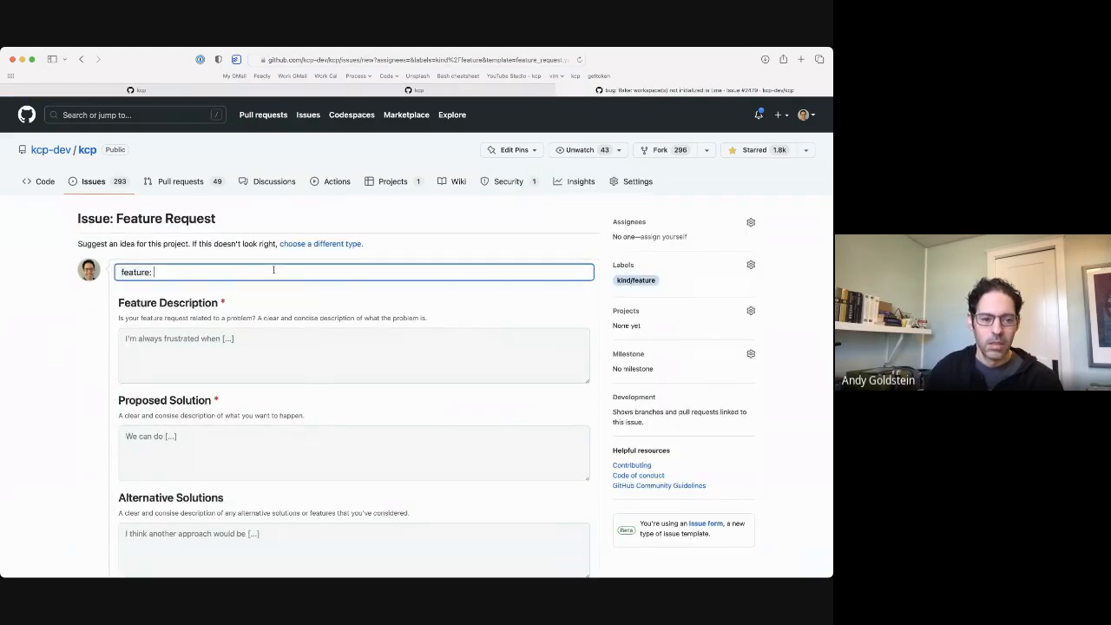
type("update website to")
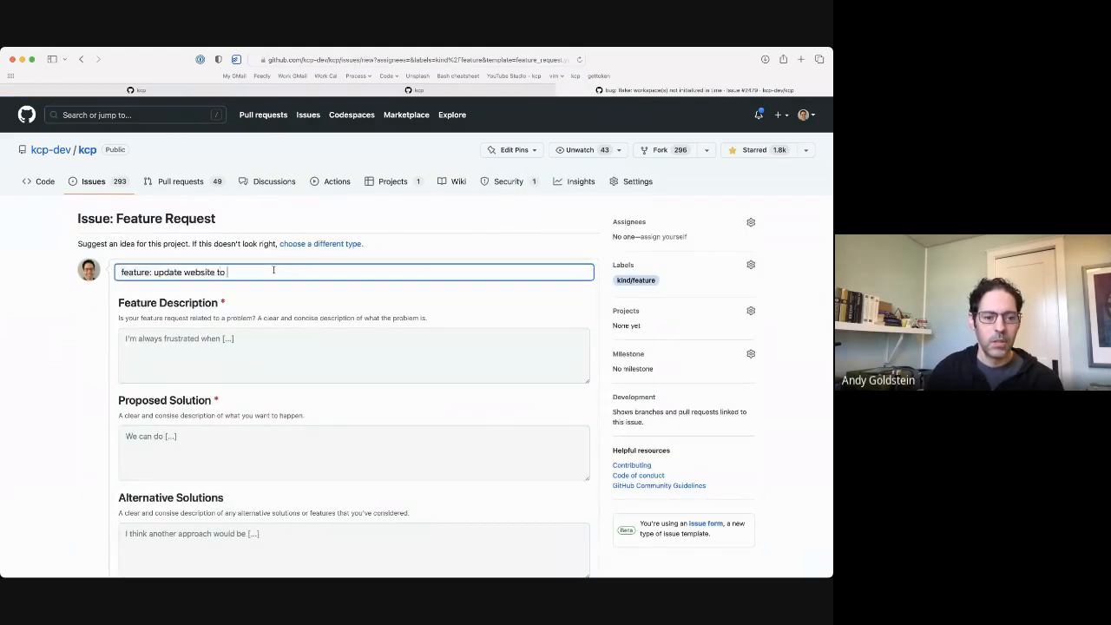
type("include documentation")
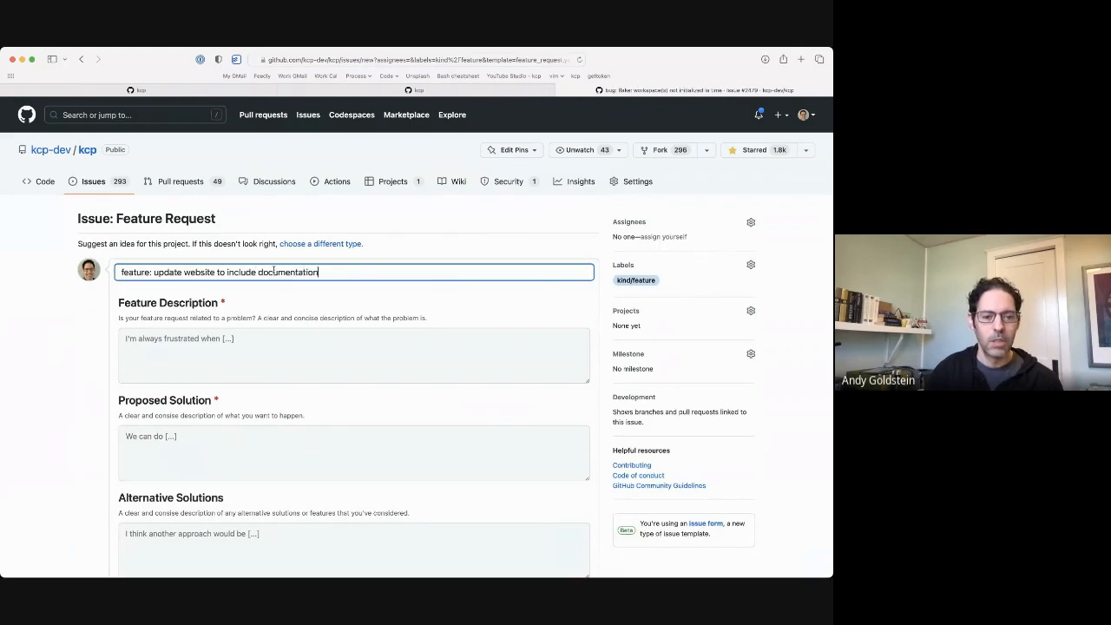
type("for previous re")
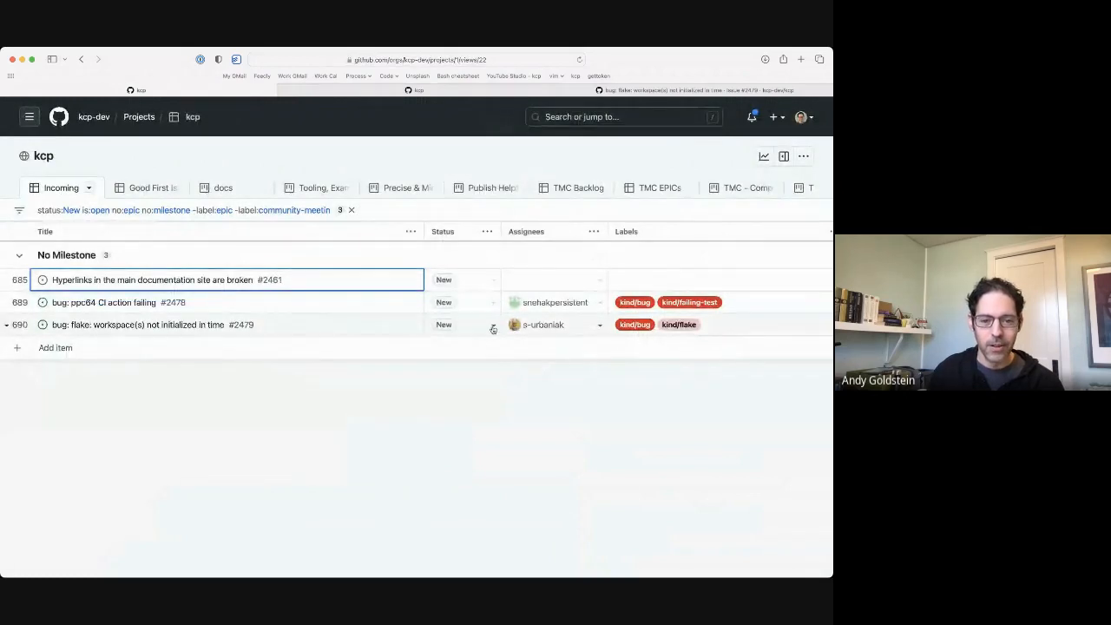
Open broken-hyperlinks issue #2461 from the board and follow its docs.kcp.io link
left_click(462, 324)
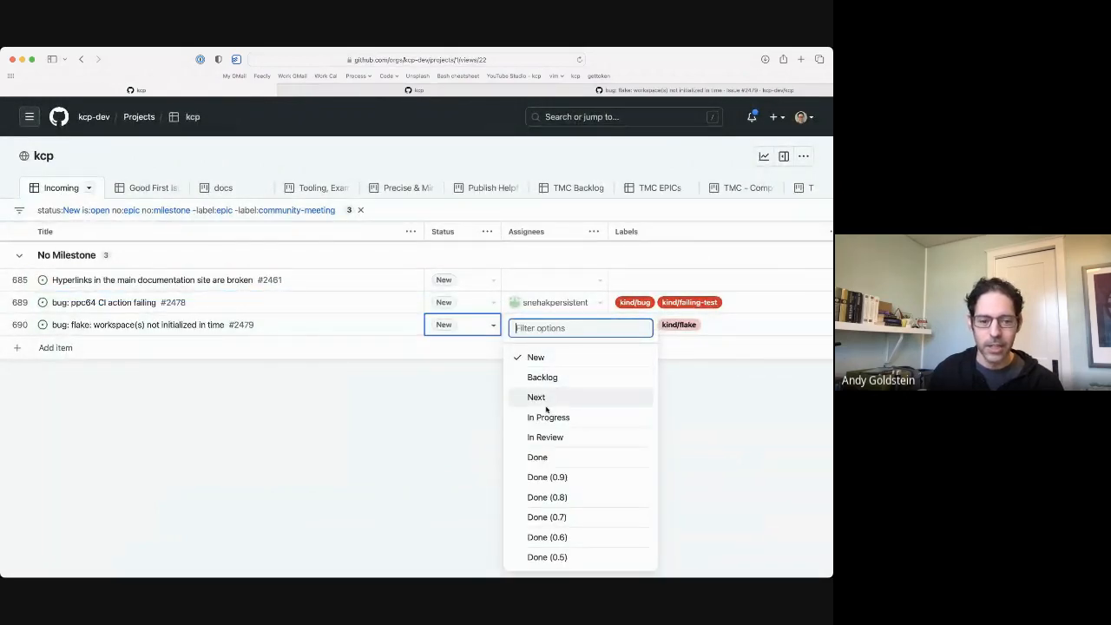
left_click(535, 396)
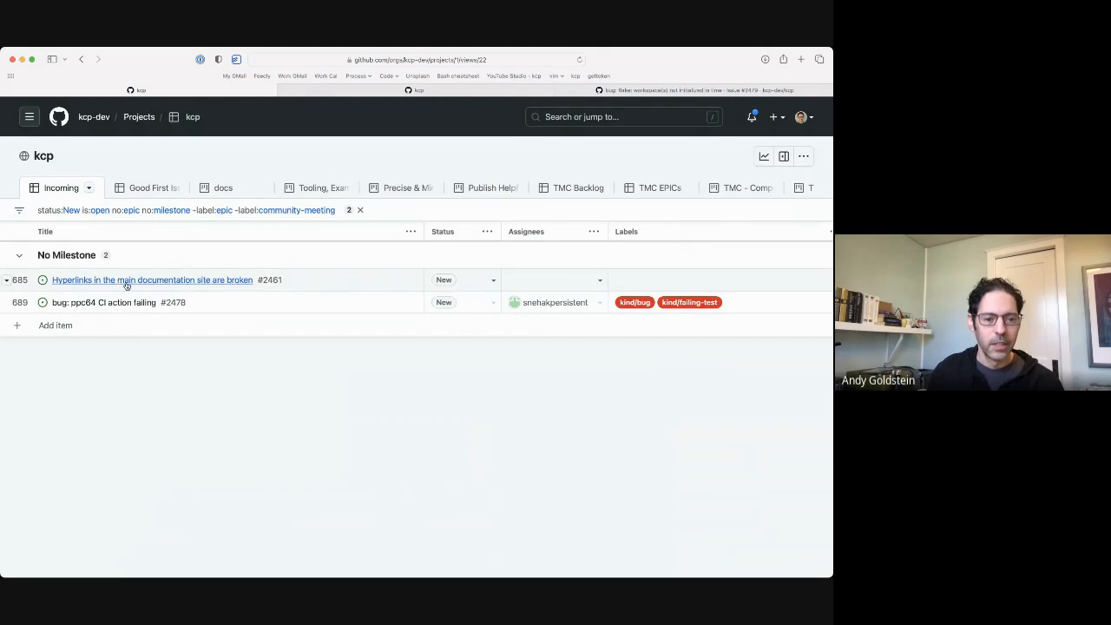
left_click(153, 280)
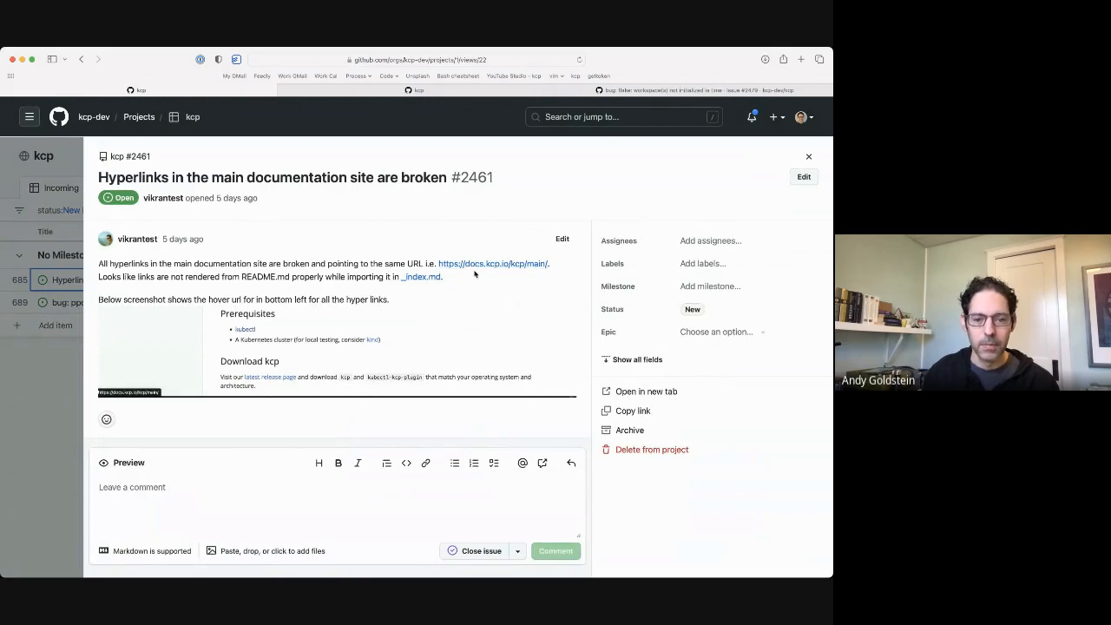
left_click(316, 90)
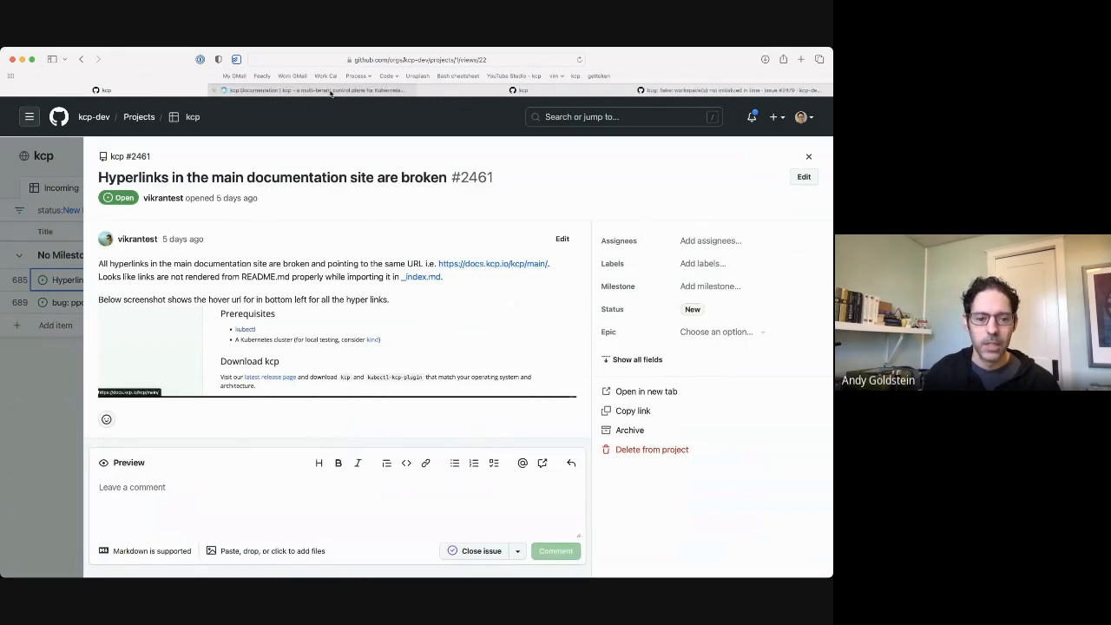
left_click(493, 264)
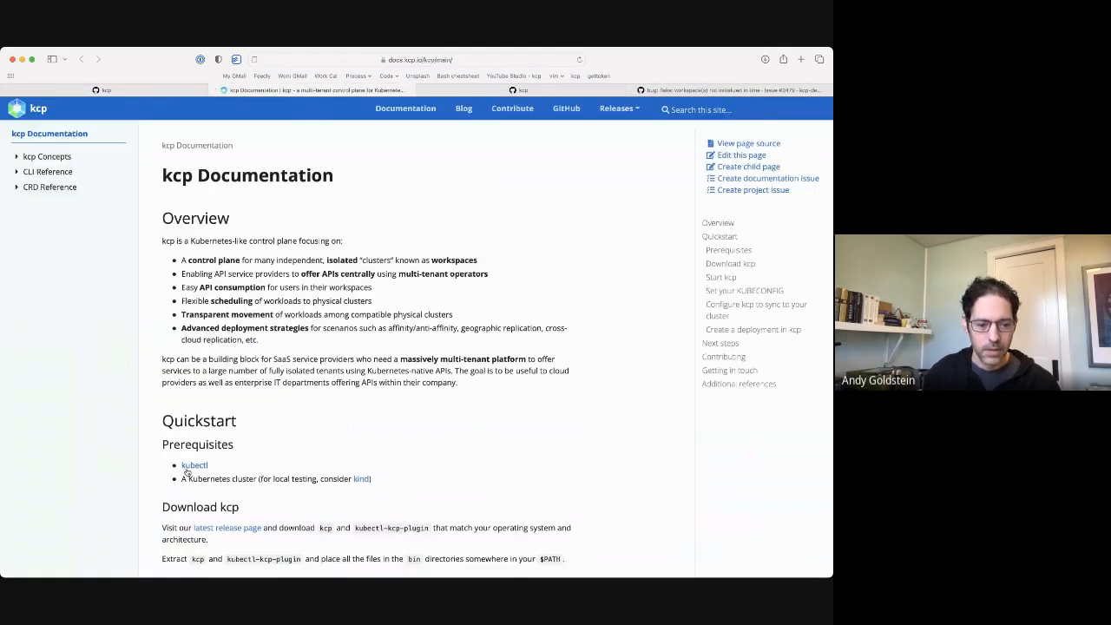
scroll("down", 3)
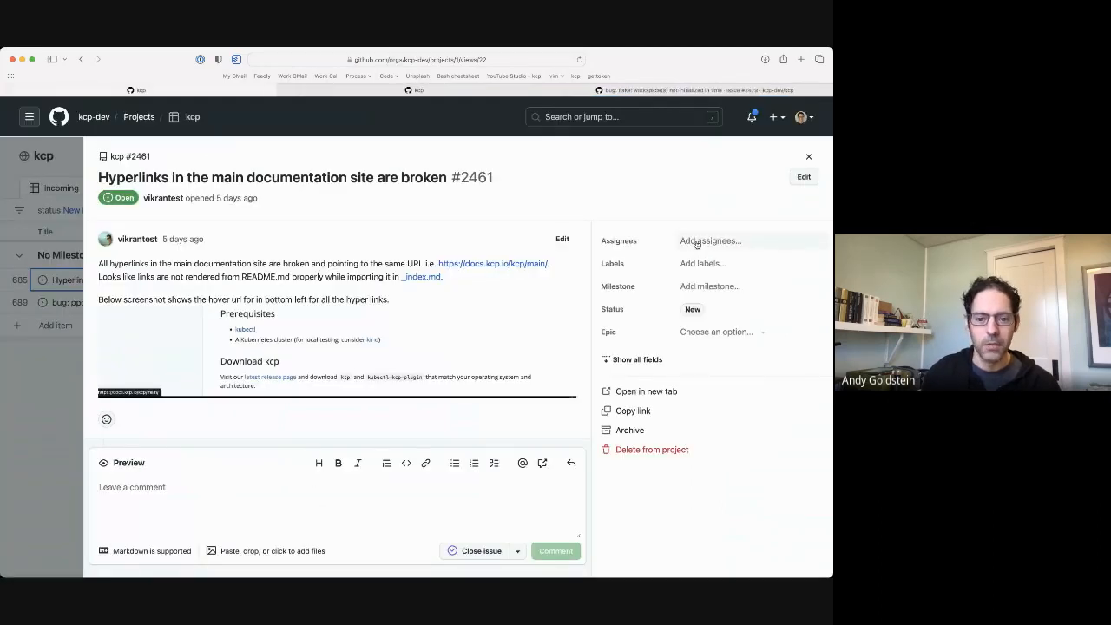
Assign a maintainer to issue #2461 and bring up its Status choices
left_click(708, 239)
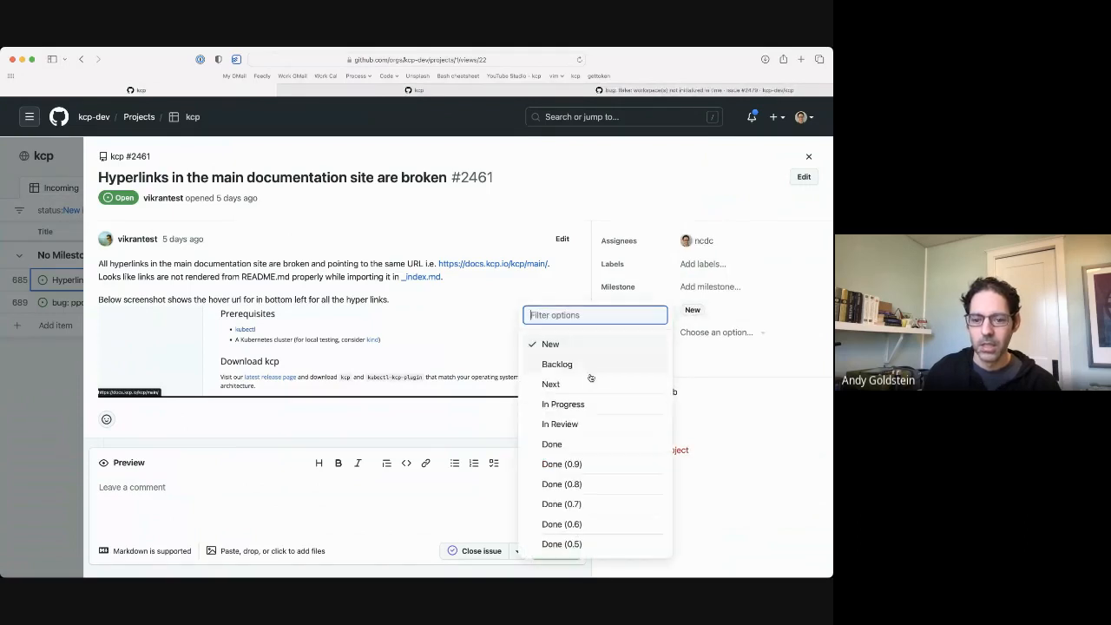
left_click(550, 384)
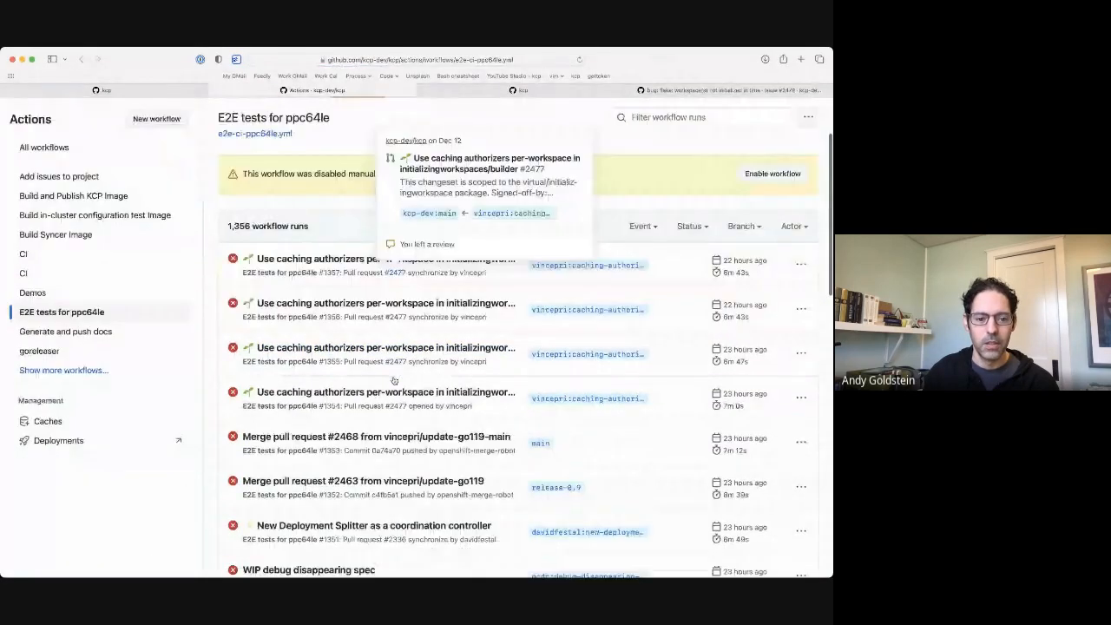
Inspect a failed 'E2E tests for ppc64le' run and its e2e-tests-ppc64le job log
scroll("down", 3)
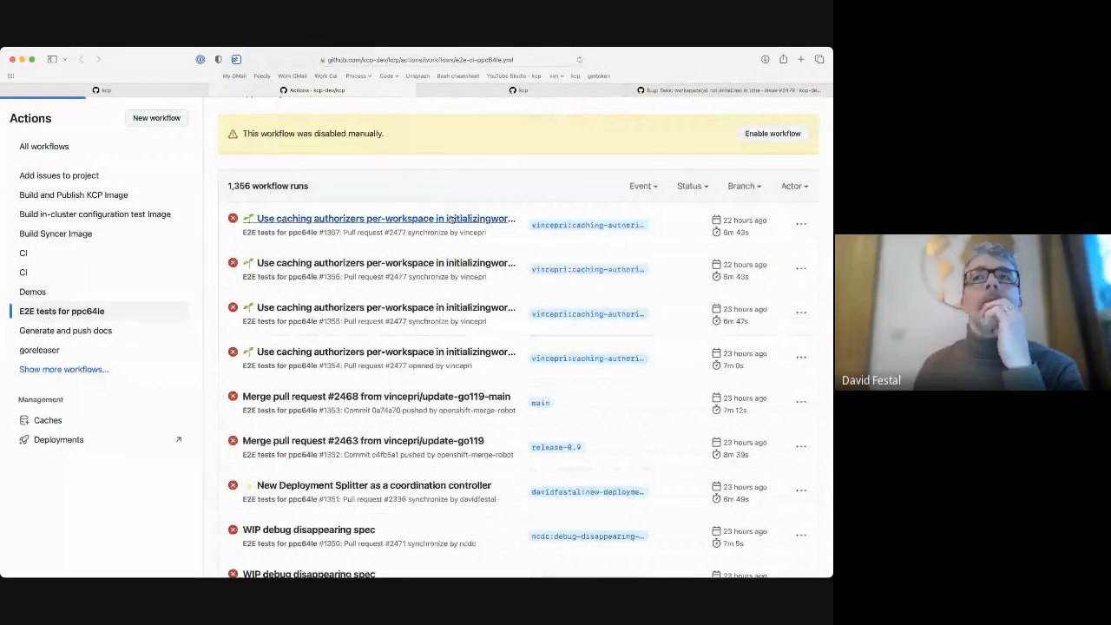
left_click(382, 218)
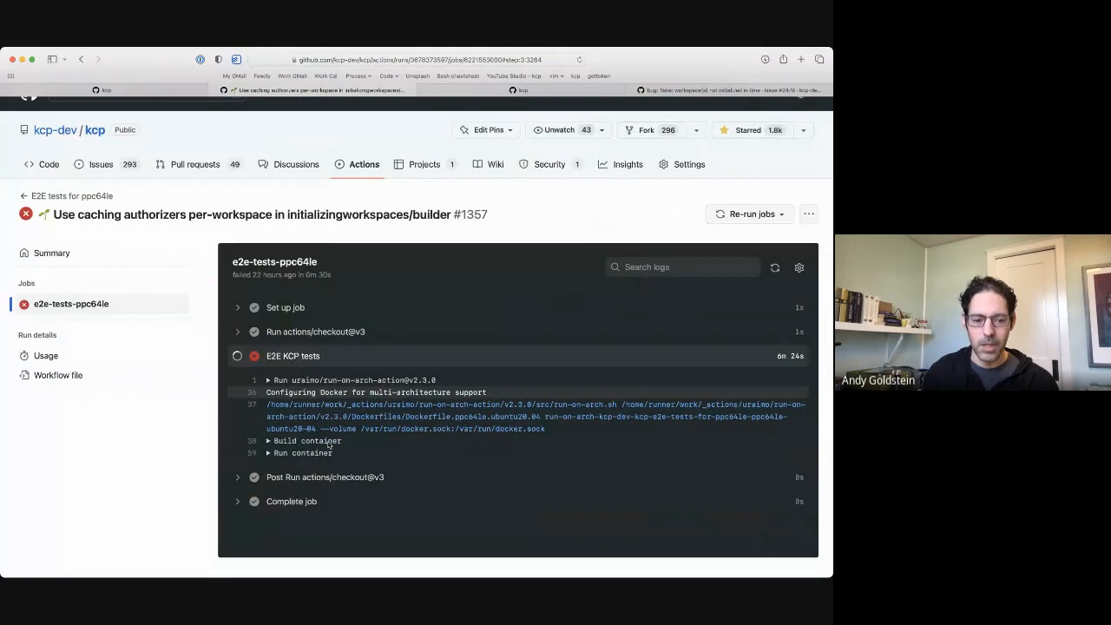
scroll("down", 3)
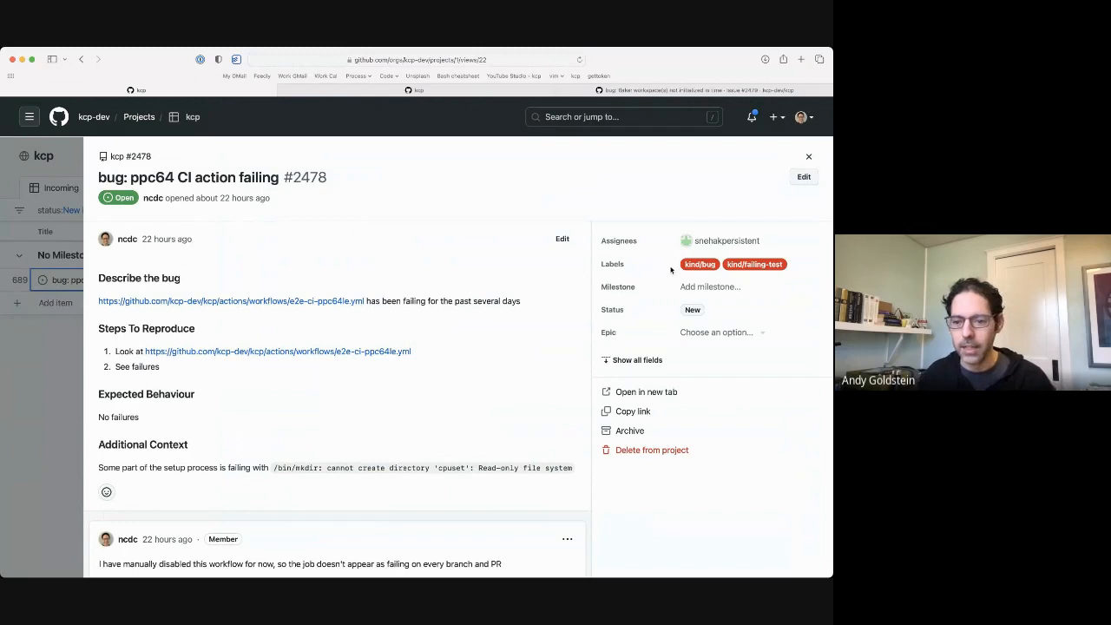
Set ppc64 CI issue #2478 to Backlog and close its panel, emptying the Incoming board
left_click(693, 309)
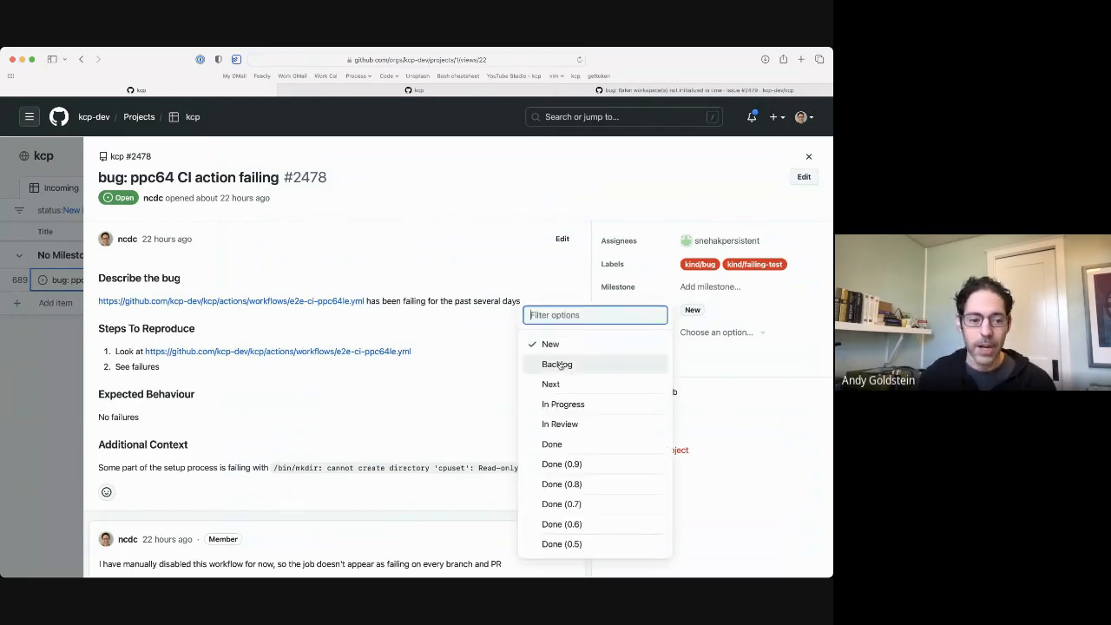
left_click(556, 364)
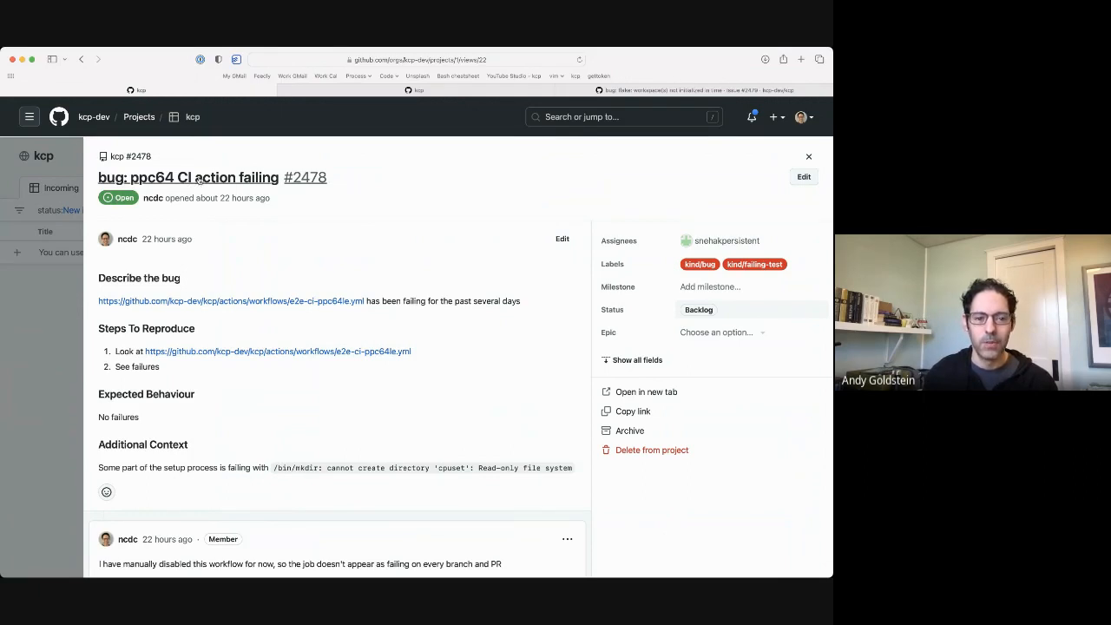
left_click(809, 156)
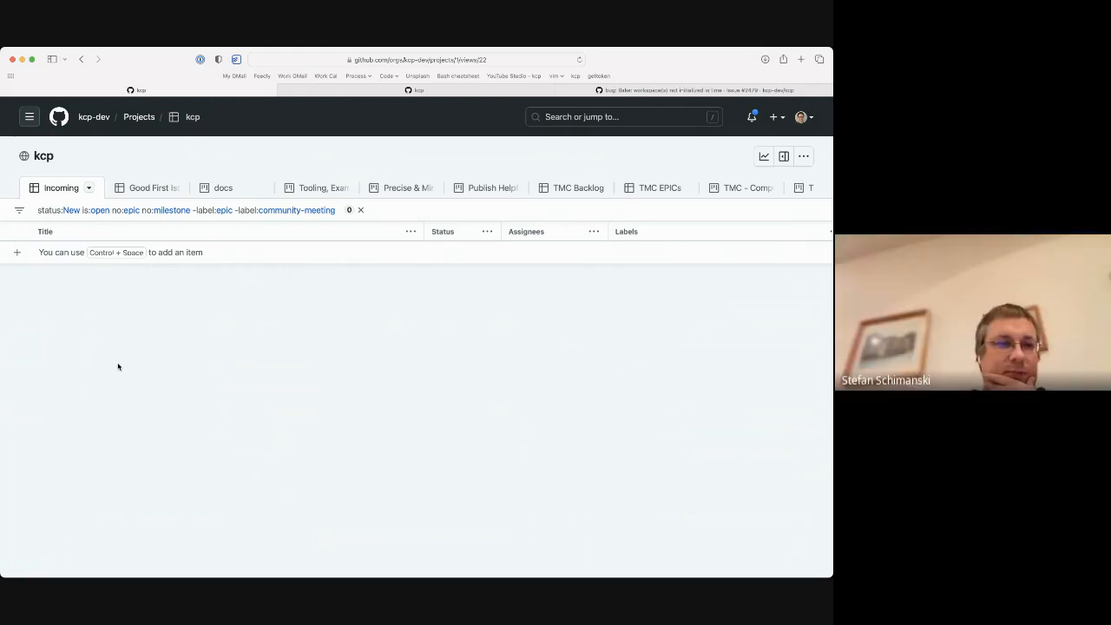
mouse_move(135, 271)
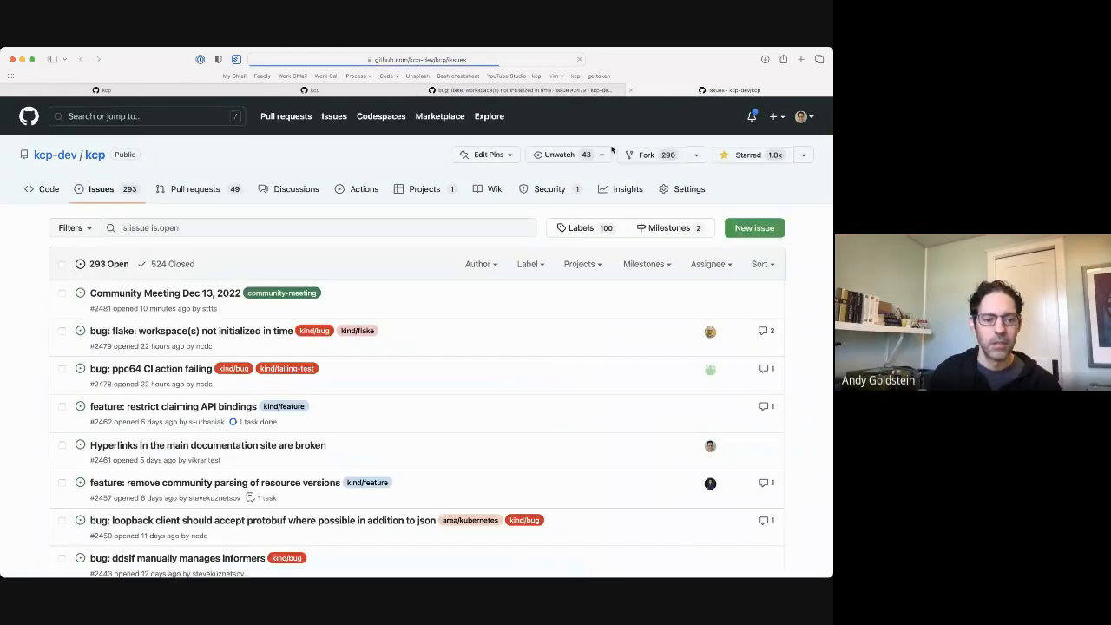
Review the approvers listed in the kcp repository's .github/workflows OWNERS file
left_click(150, 368)
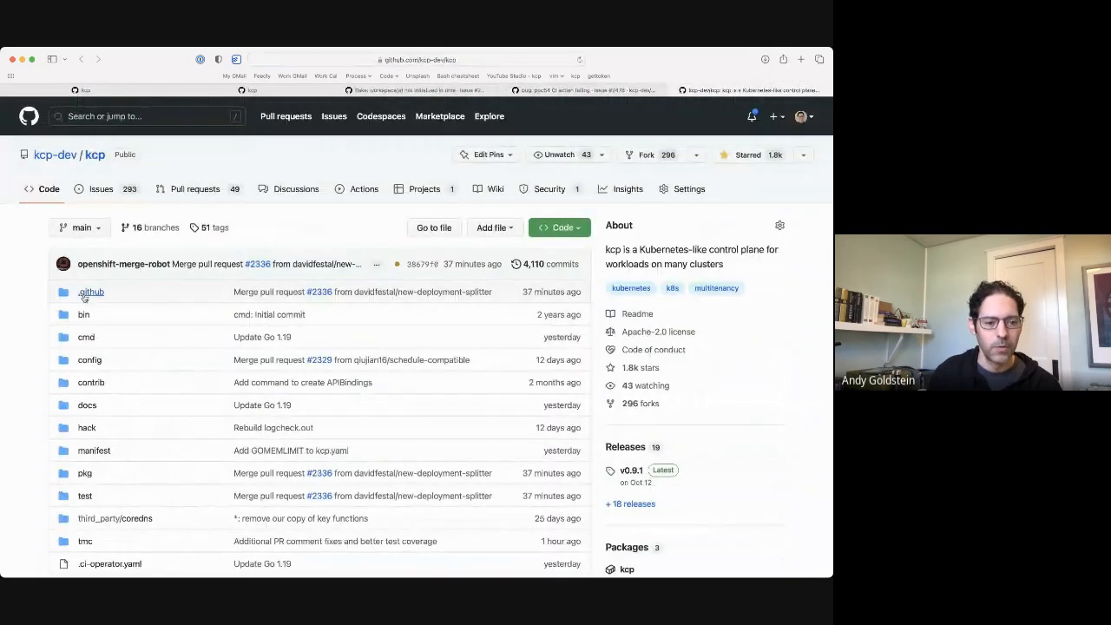
left_click(90, 292)
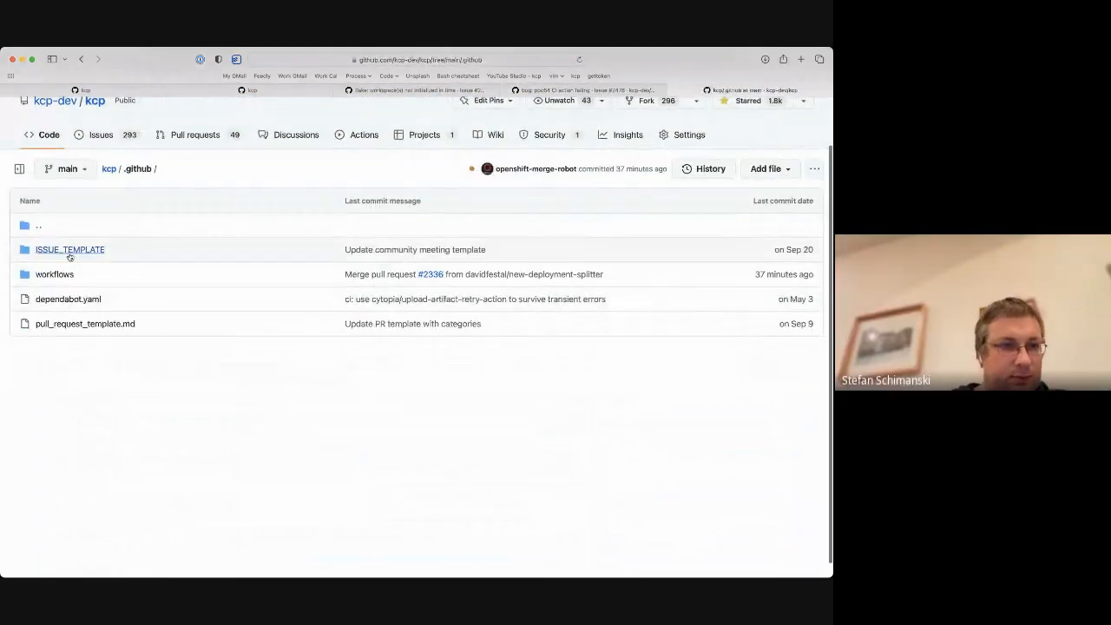
left_click(56, 274)
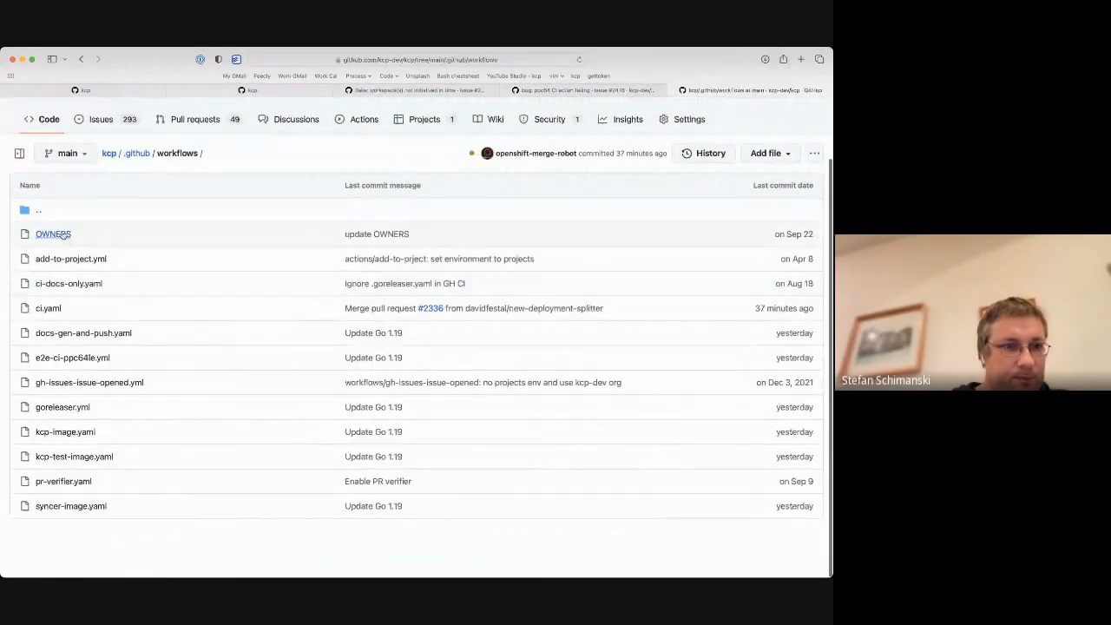
left_click(52, 232)
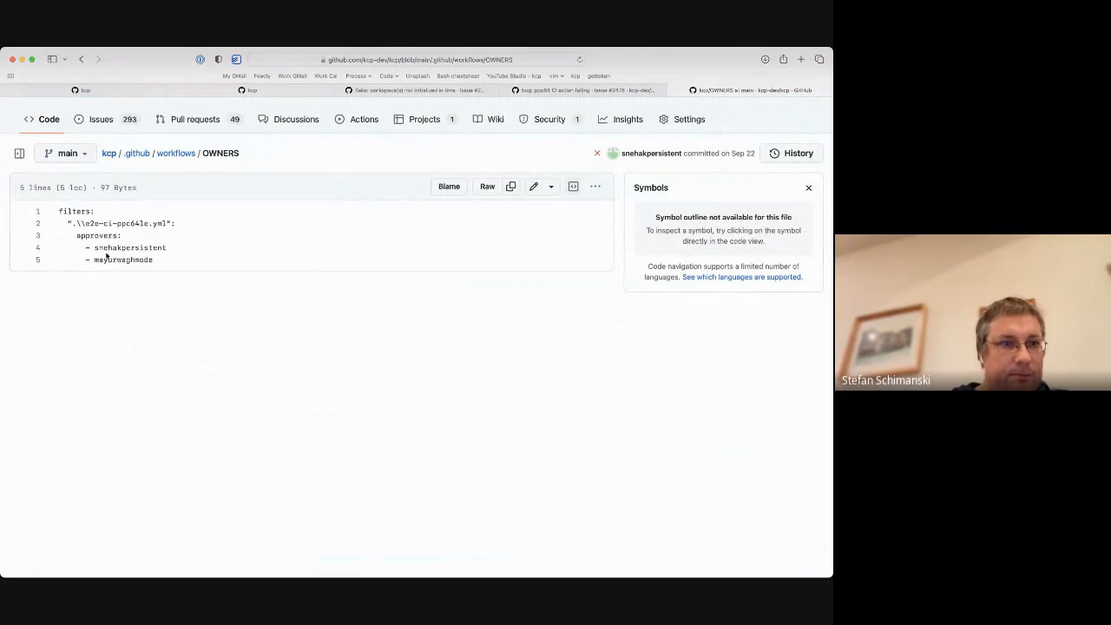
Add the second listed approver as an extra assignee on ppc64 CI issue #2478
left_click(586, 90)
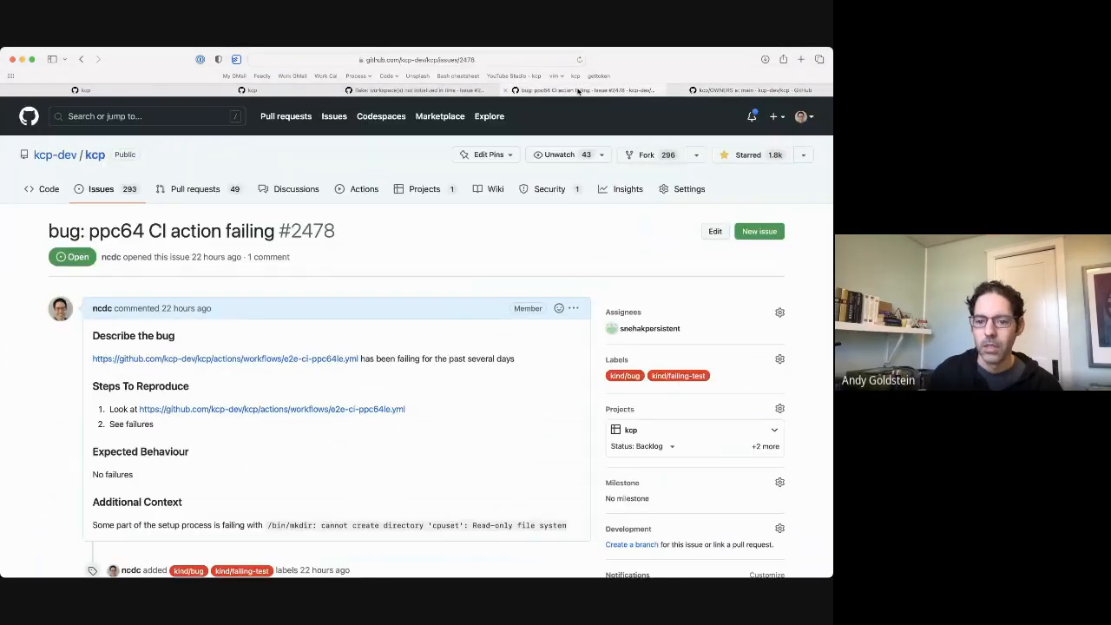
left_click(779, 313)
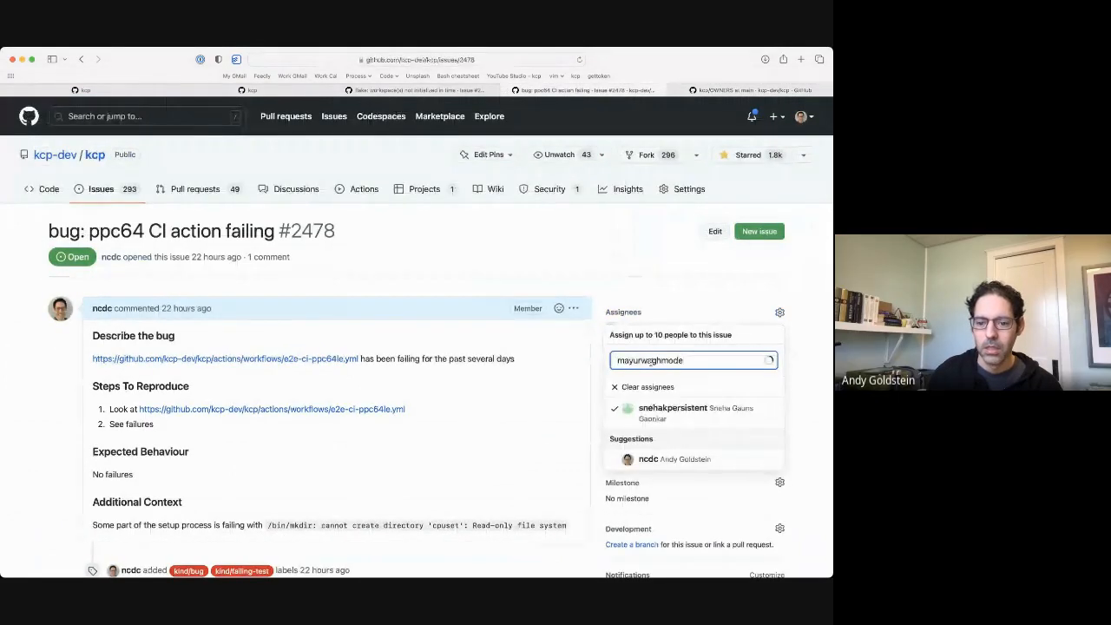
left_click(639, 269)
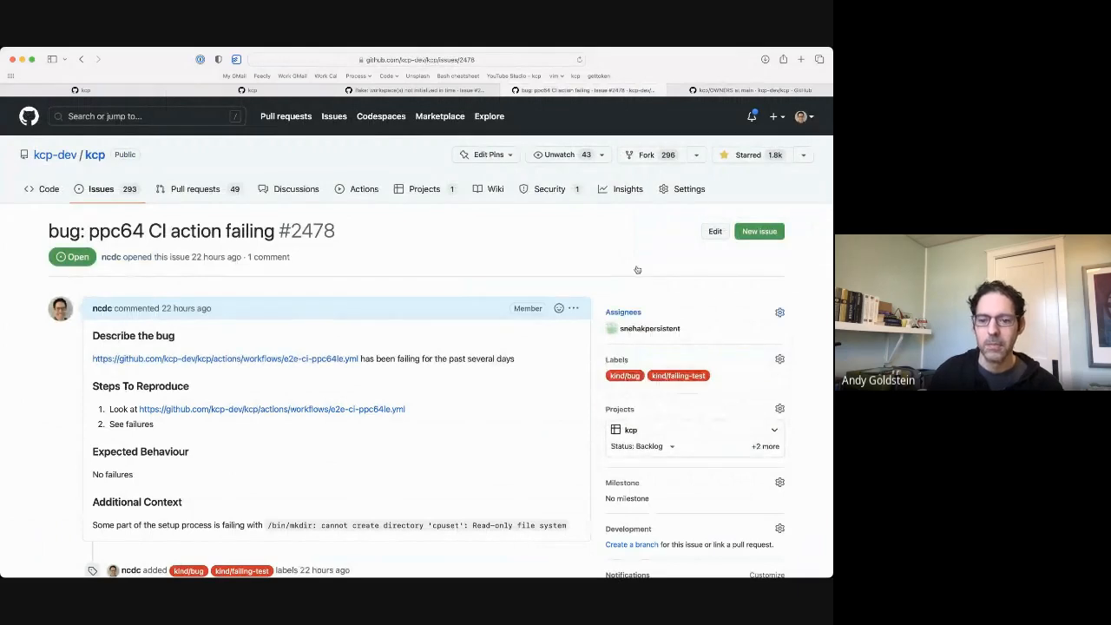